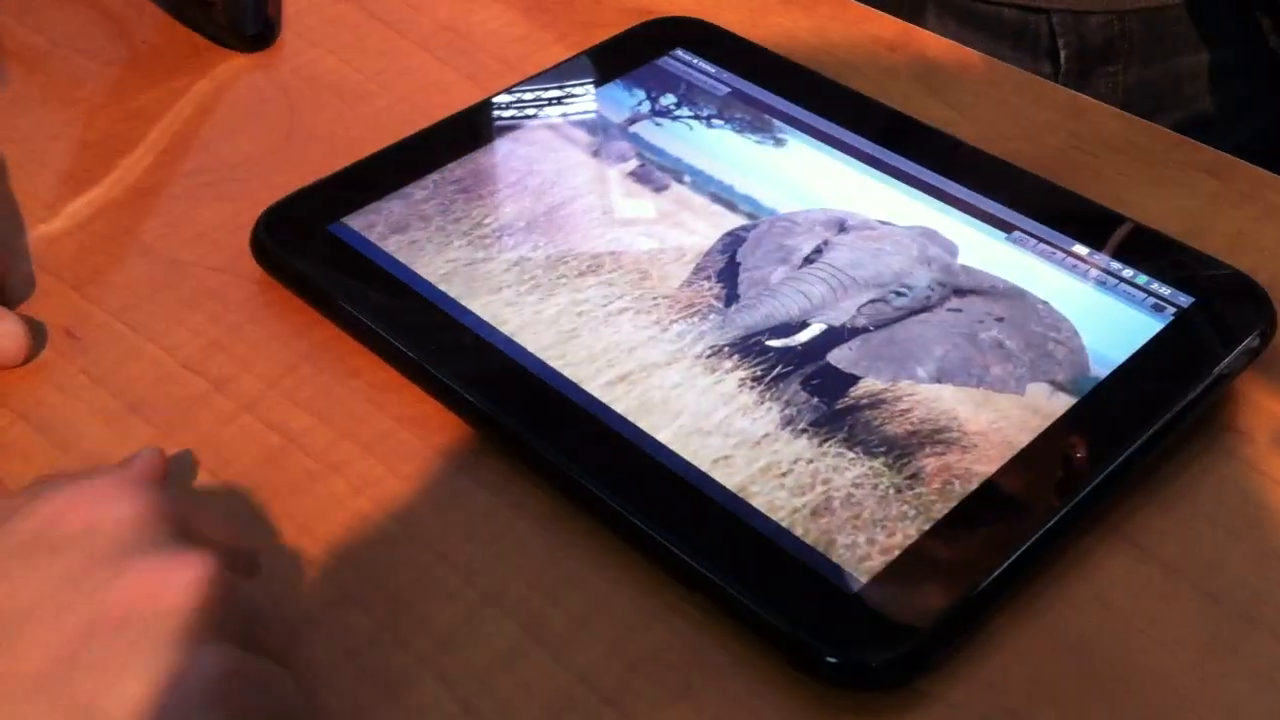
pyautogui.moveTo(900, 300); pyautogui.dragTo(500, 300)
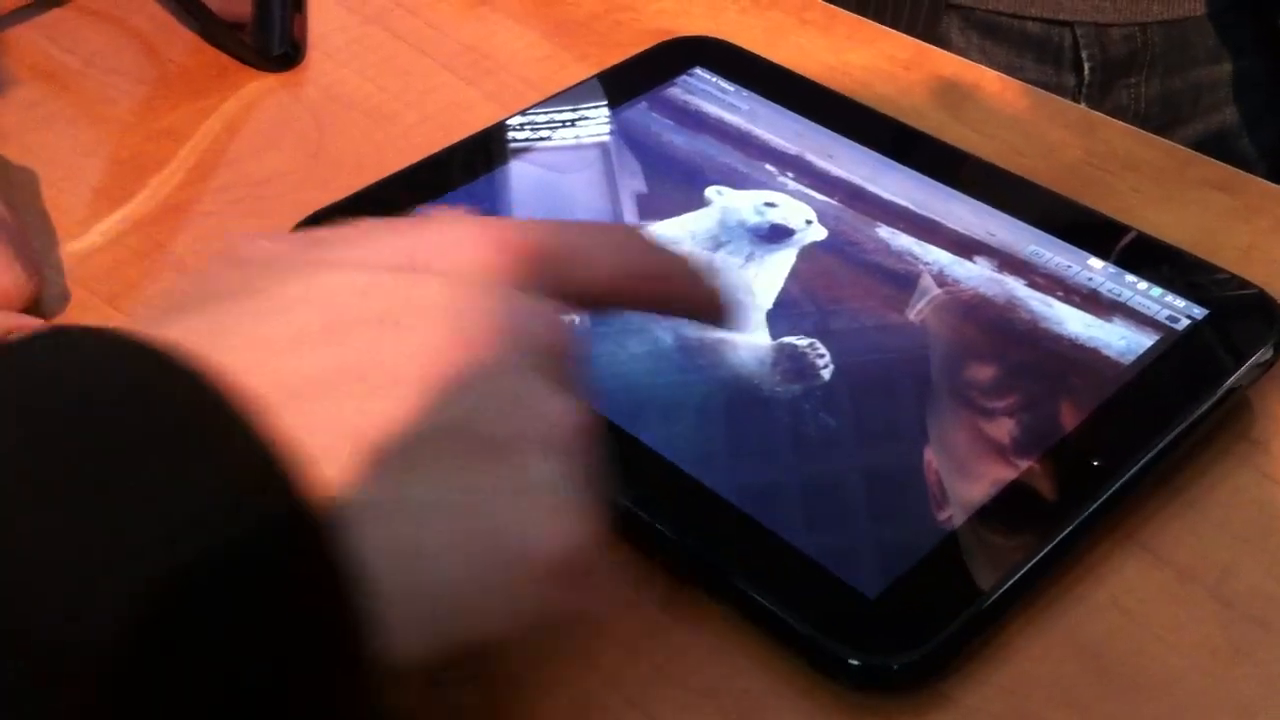